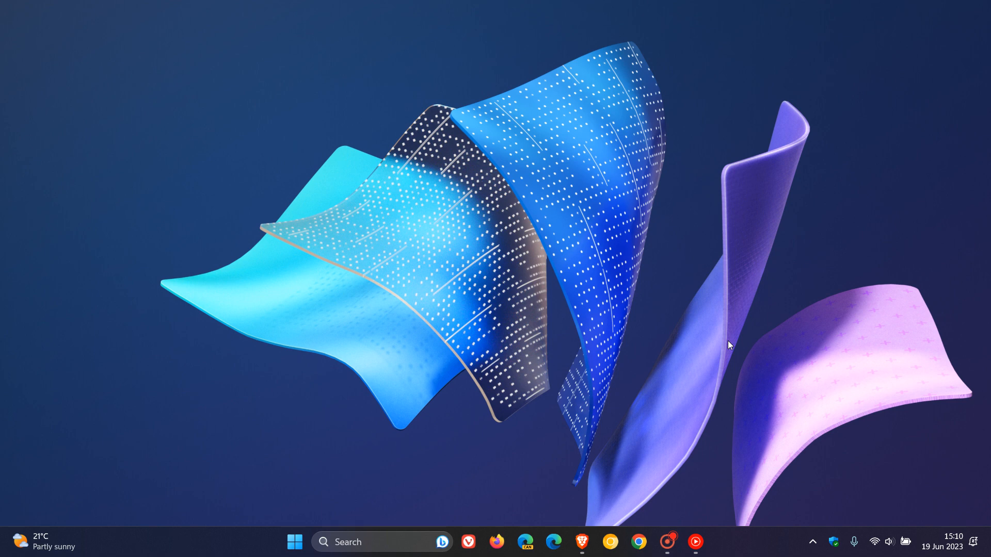
mouse_move(564, 119)
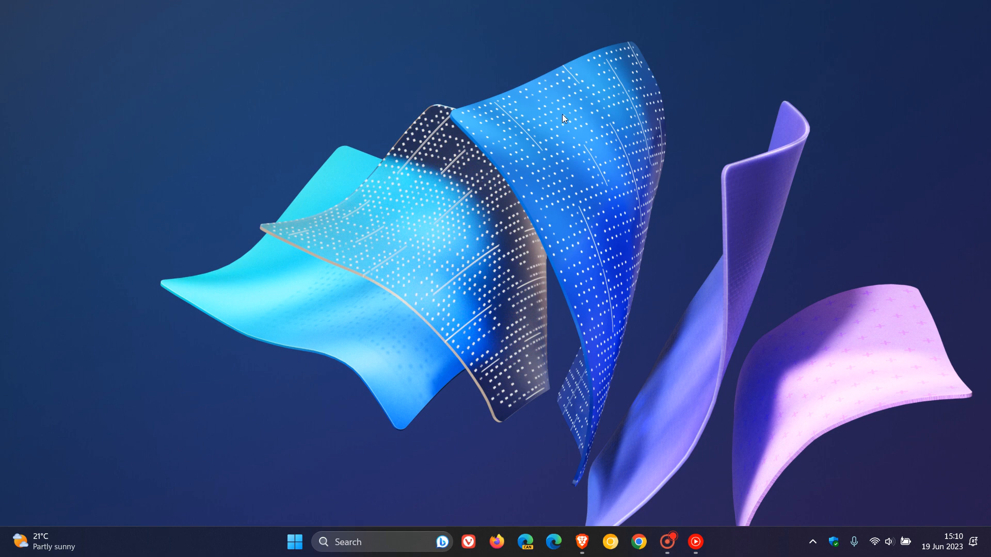
mouse_move(706, 307)
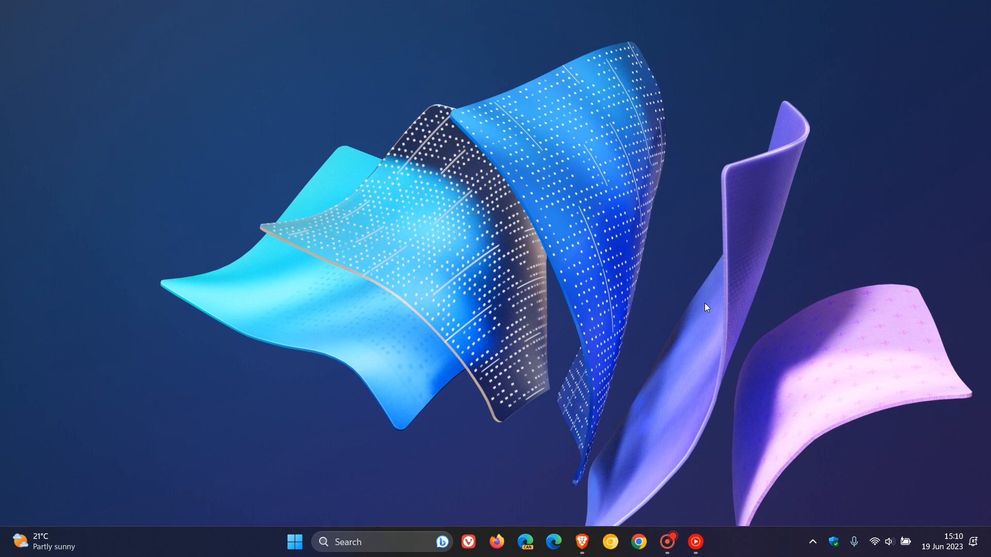
mouse_move(385, 352)
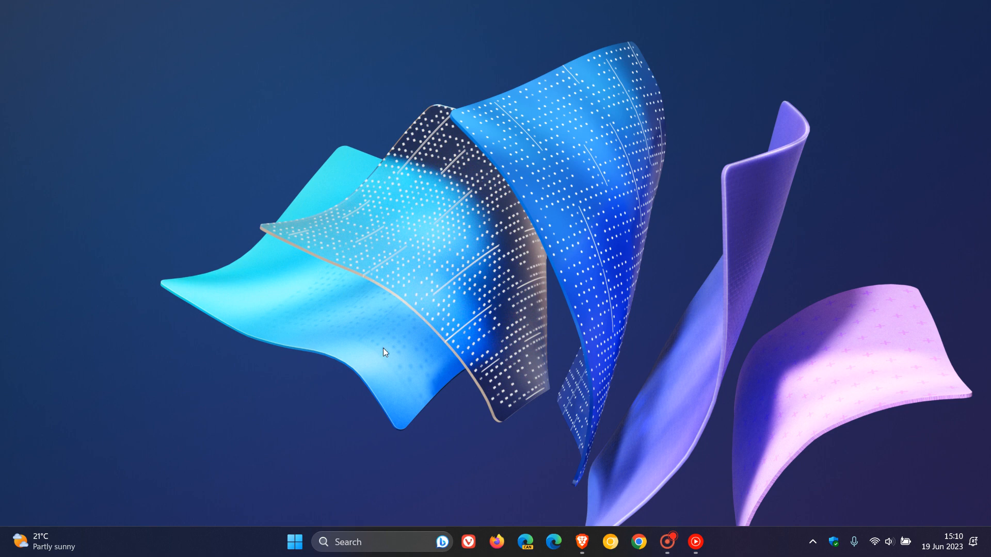
mouse_move(624, 249)
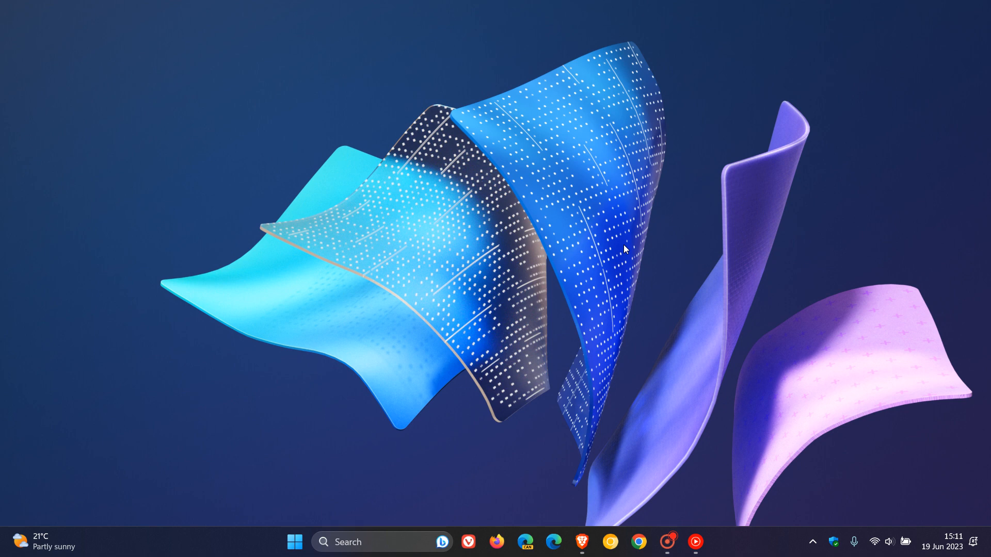
mouse_move(691, 233)
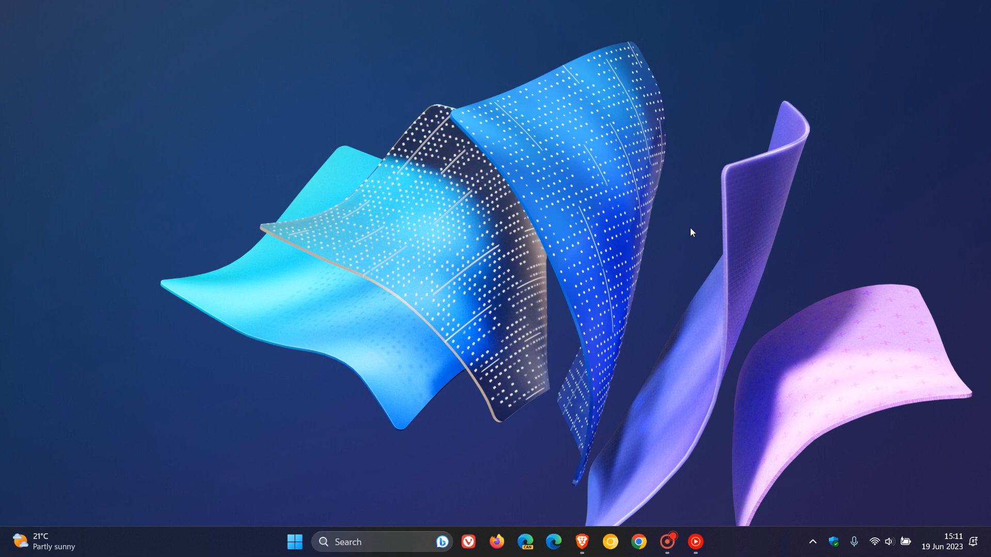
mouse_move(588, 487)
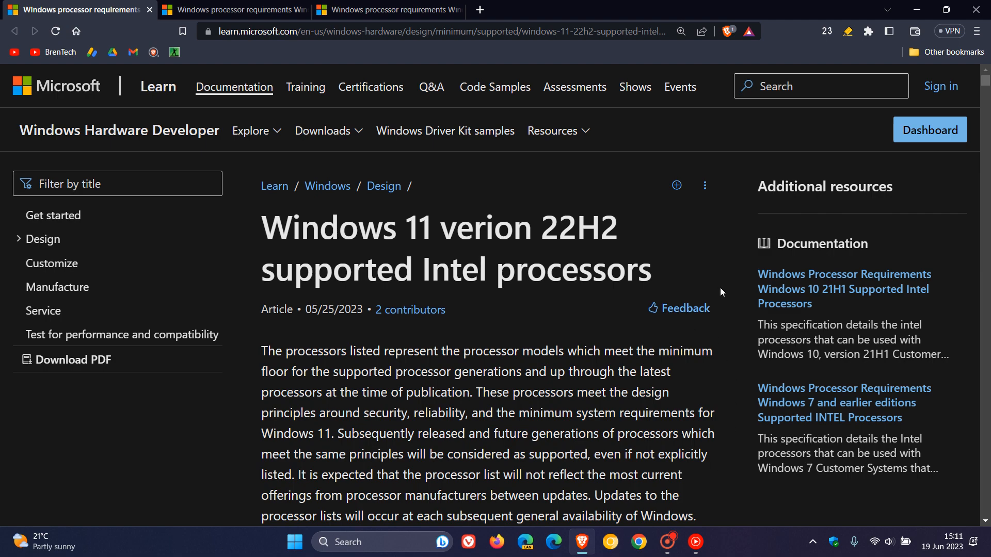
Read the Windows 11 supported Intel processor table down to the Core i3 models, then switch to the AMD processors article
scroll(down, 3)
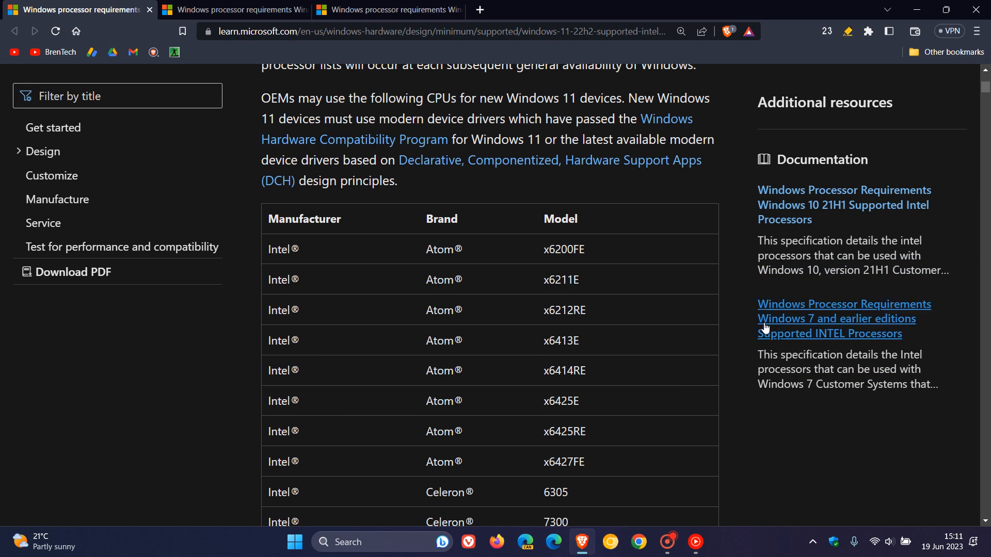
scroll(down, 3)
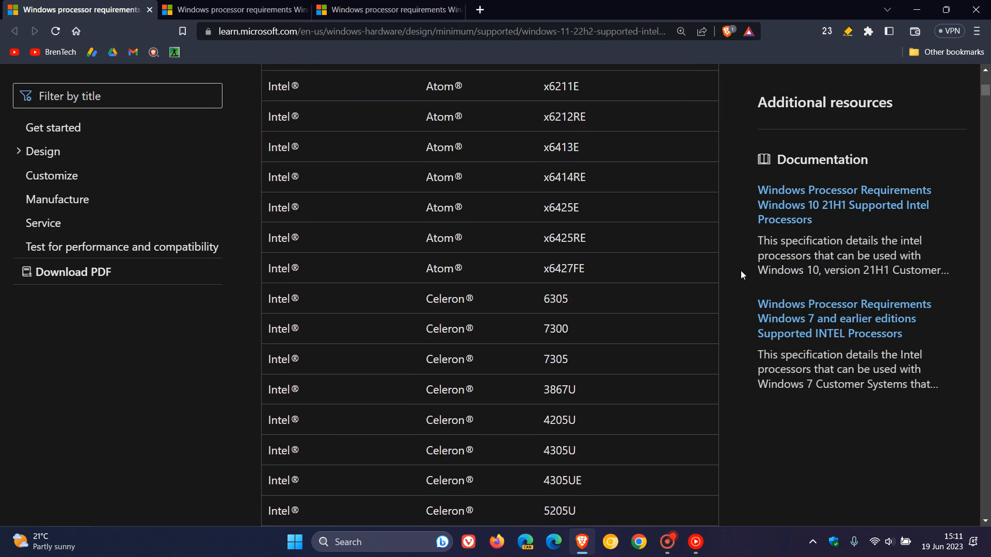
scroll(down, 3)
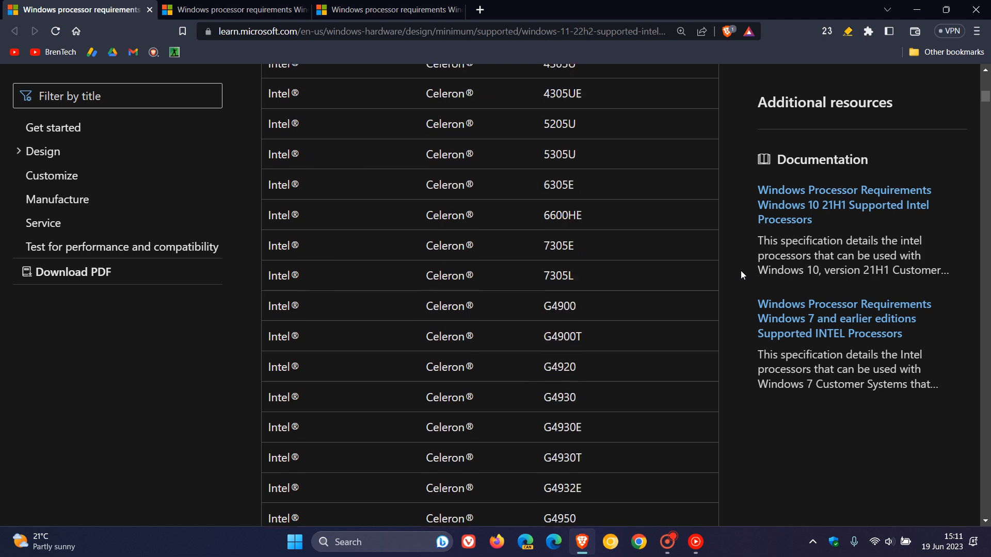
scroll(down, 3)
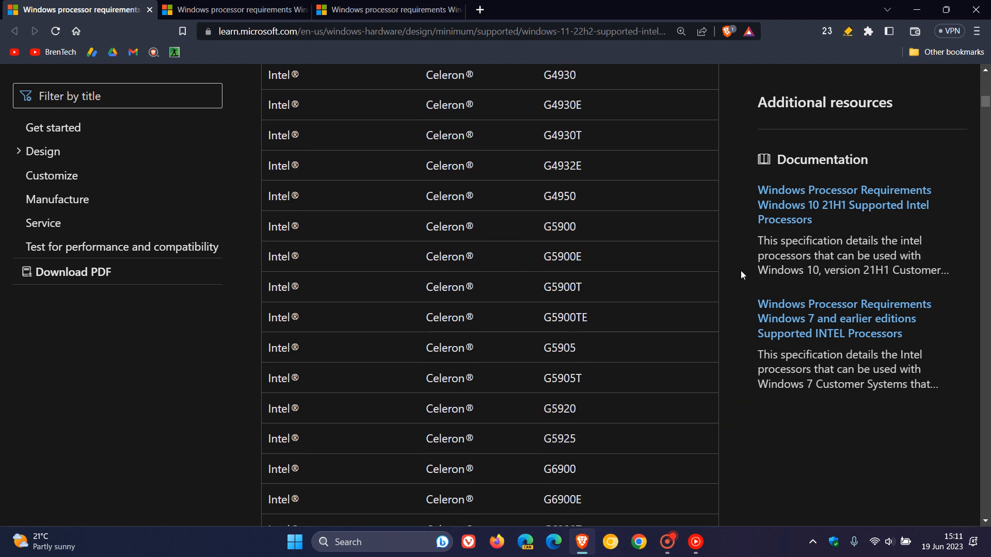
scroll(down, 3)
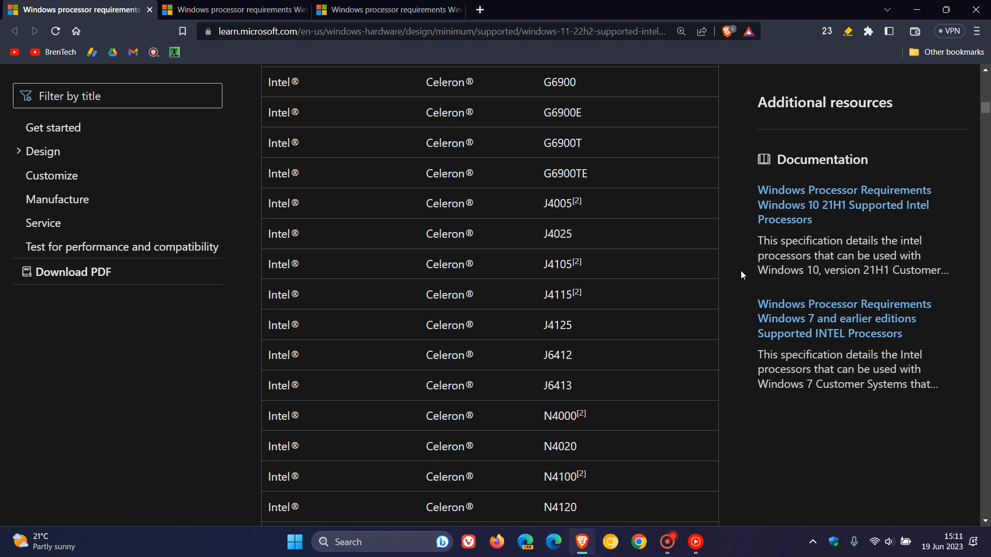
scroll(down, 3)
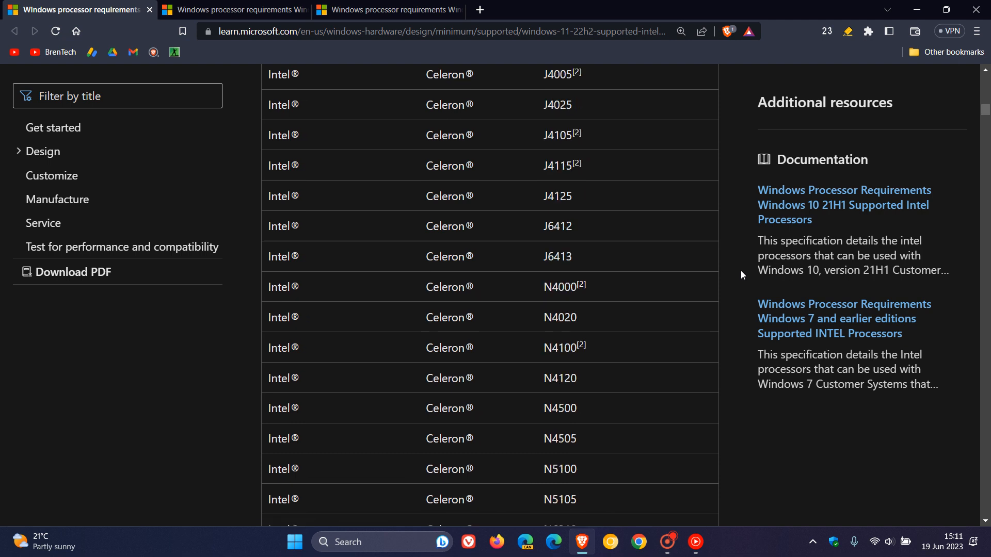
scroll(down, 3)
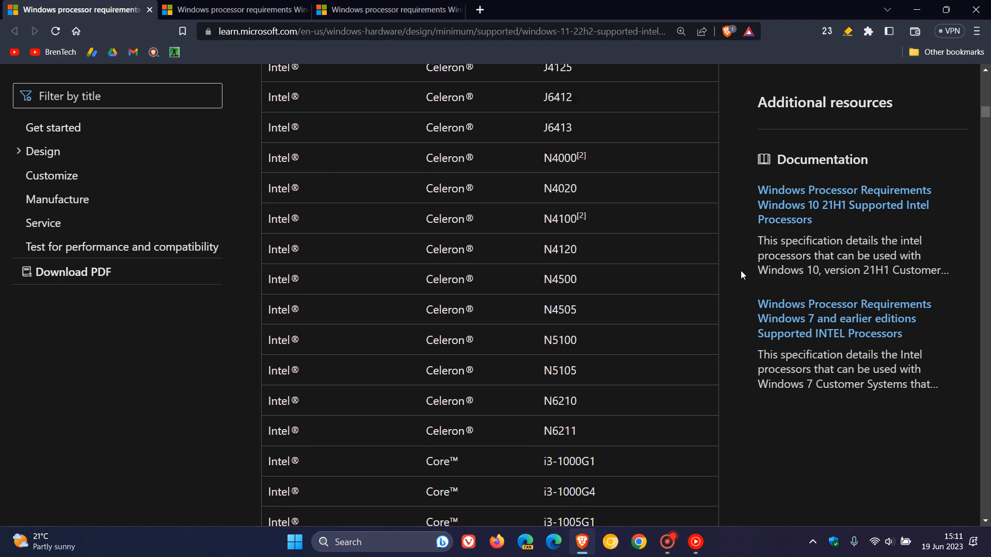
scroll(down, 3)
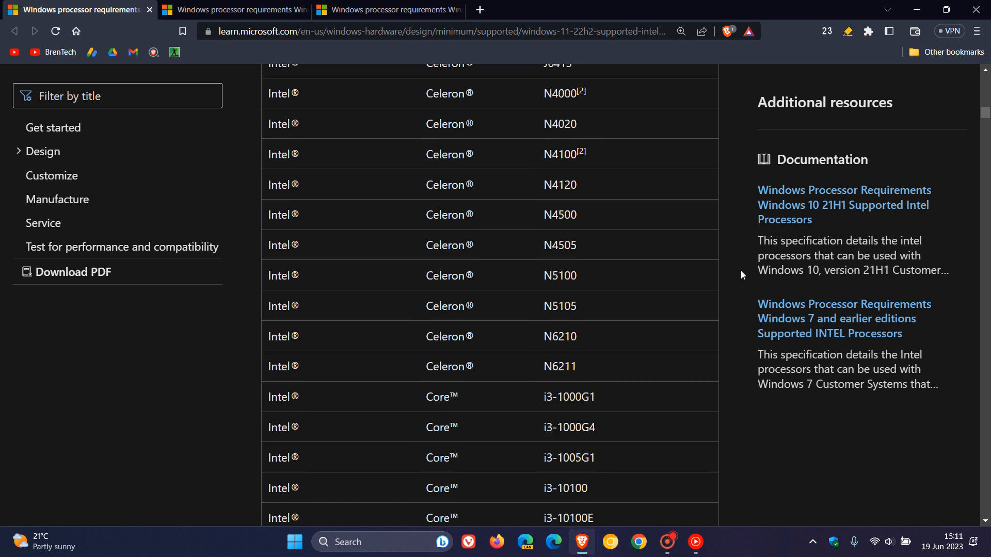
scroll(down, 3)
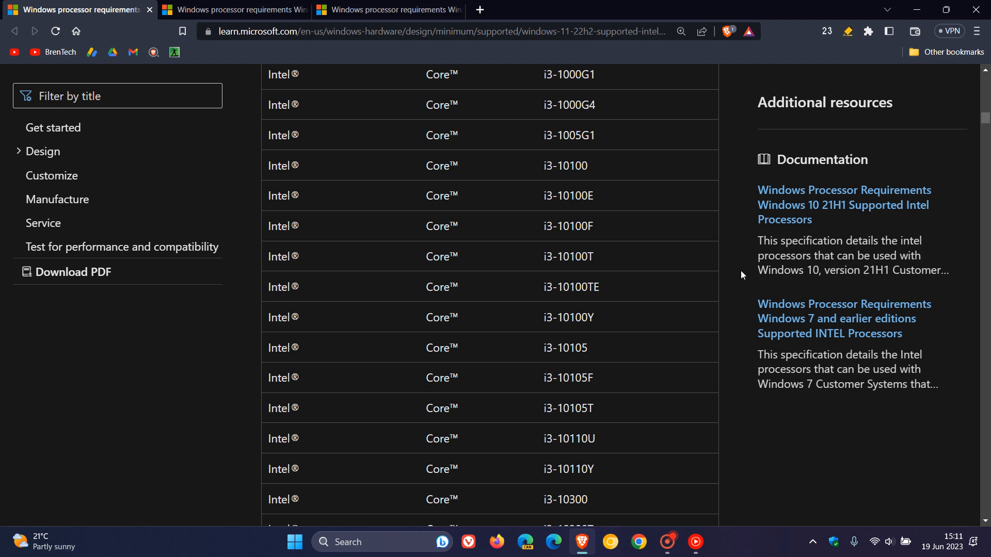
scroll(down, 3)
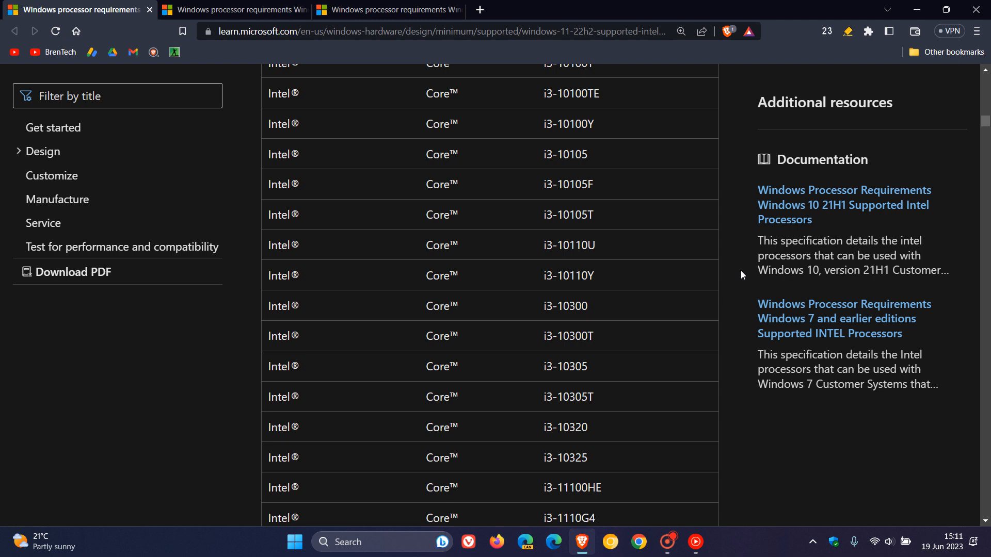
scroll(down, 3)
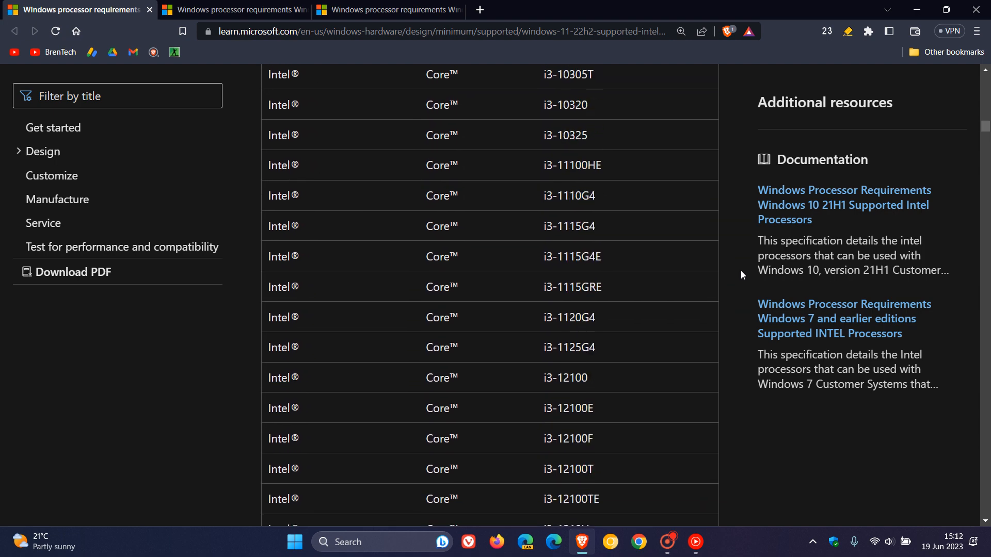
scroll(up, 3)
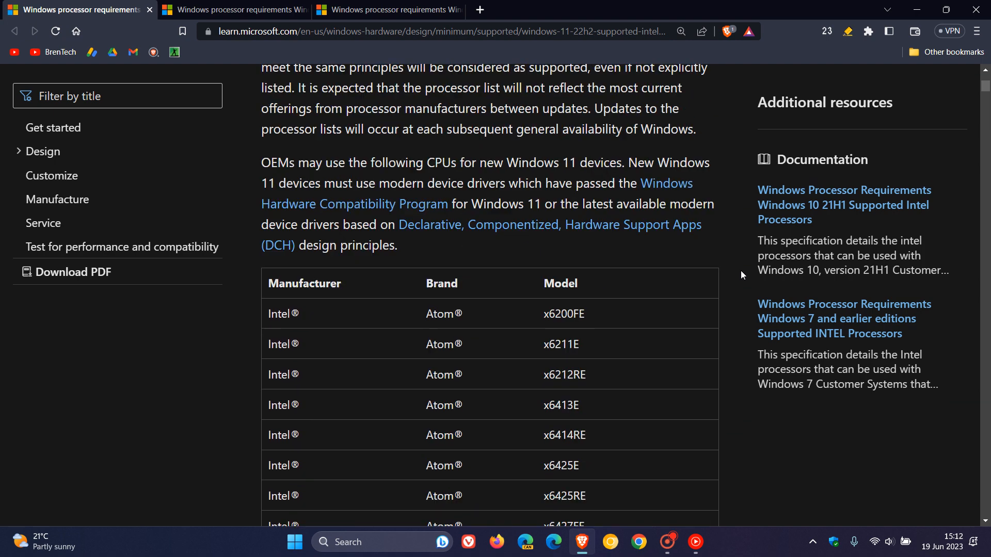
click(235, 10)
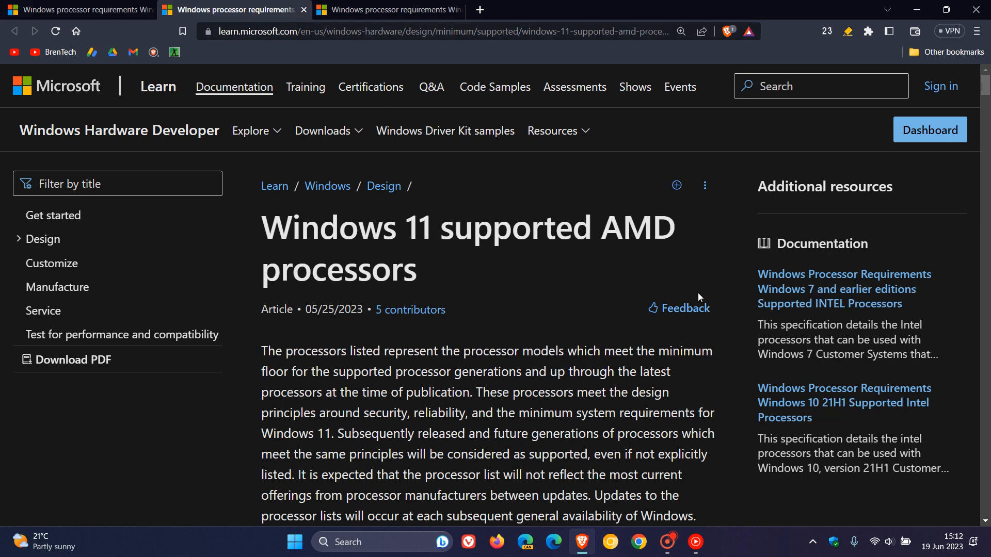
mouse_move(718, 285)
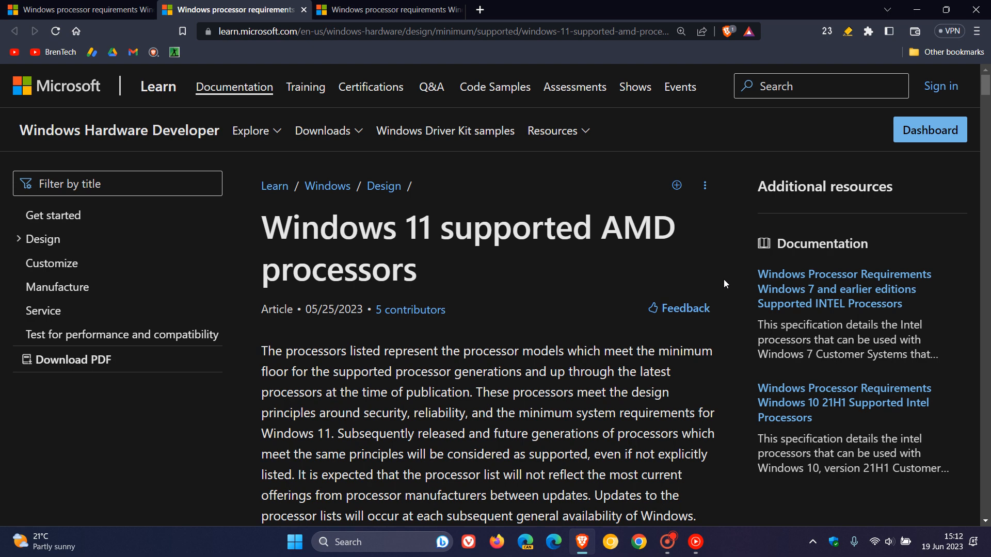
Read the supported AMD processor table through the Ryzen 3 models, then switch to the Qualcomm processors article
scroll(down, 3)
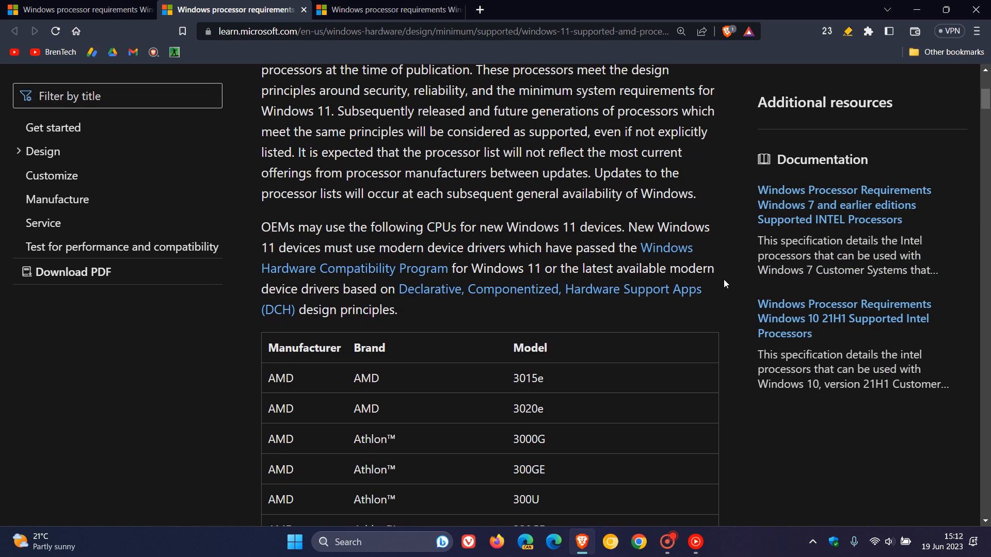
mouse_move(746, 271)
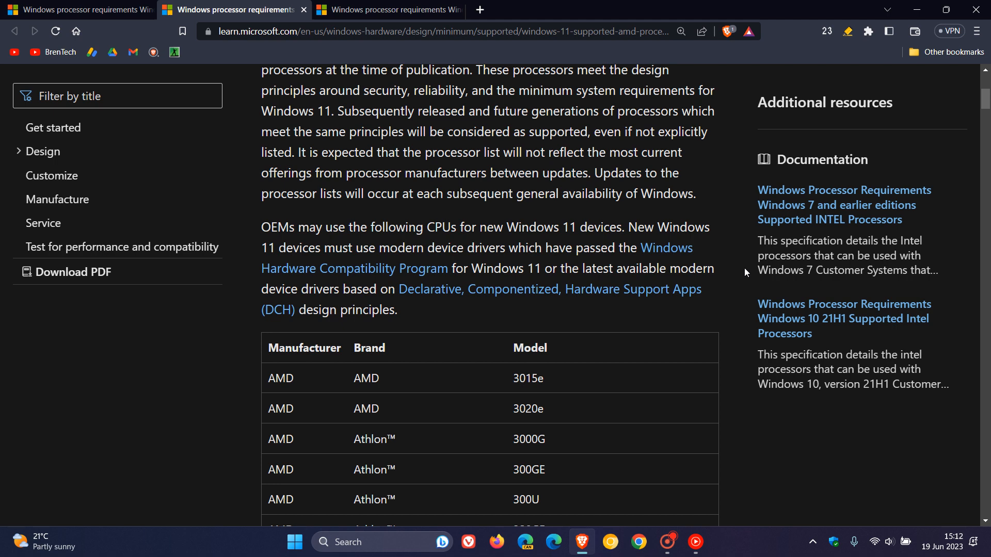
scroll(down, 3)
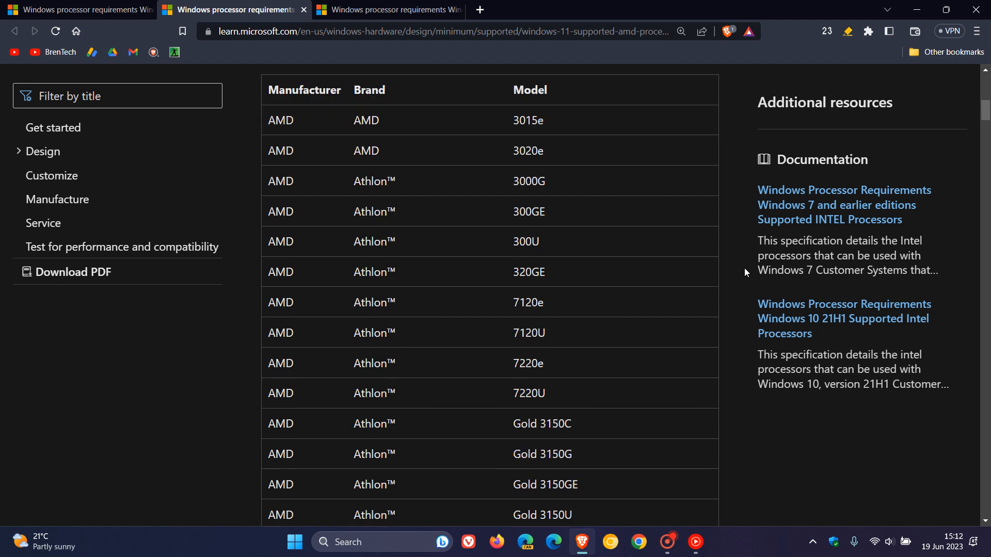
scroll(down, 3)
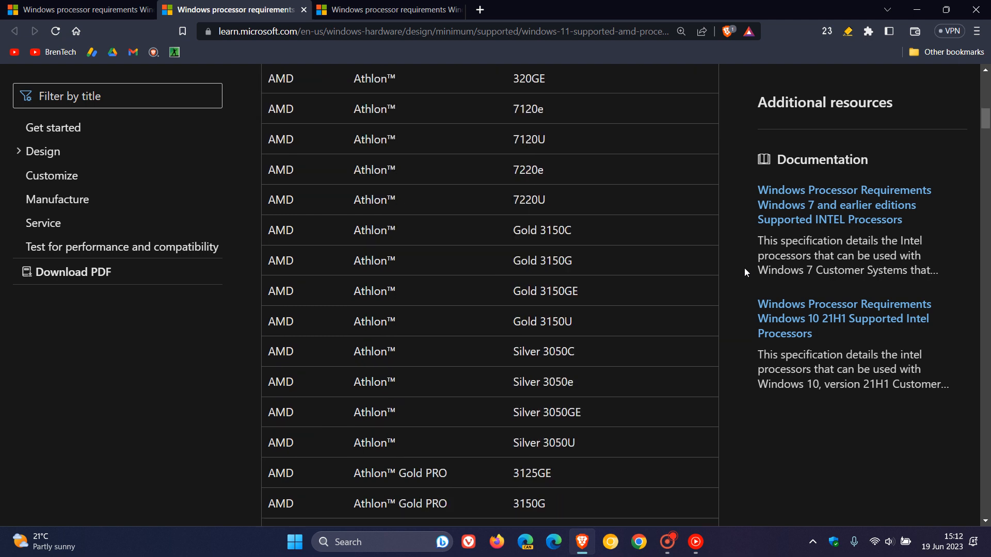
scroll(down, 3)
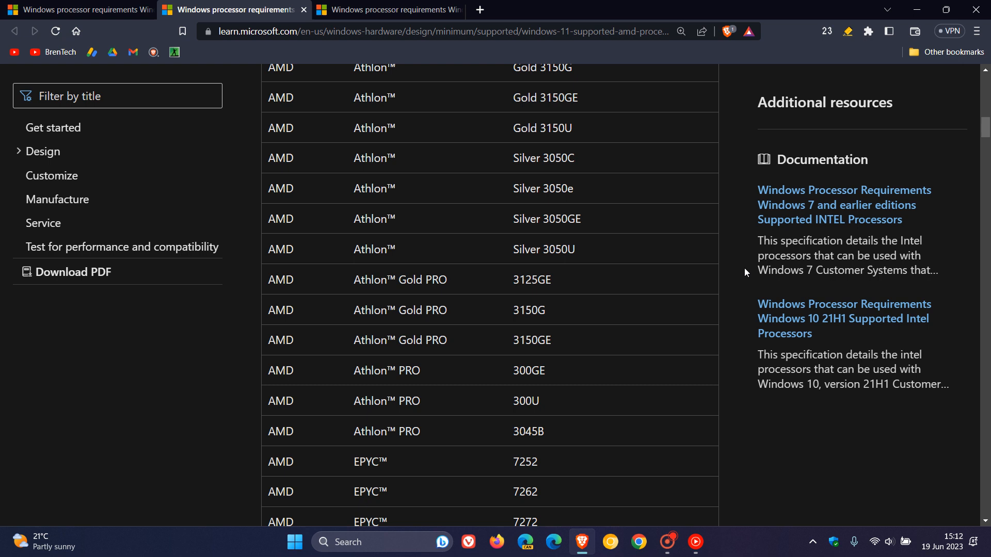
scroll(down, 3)
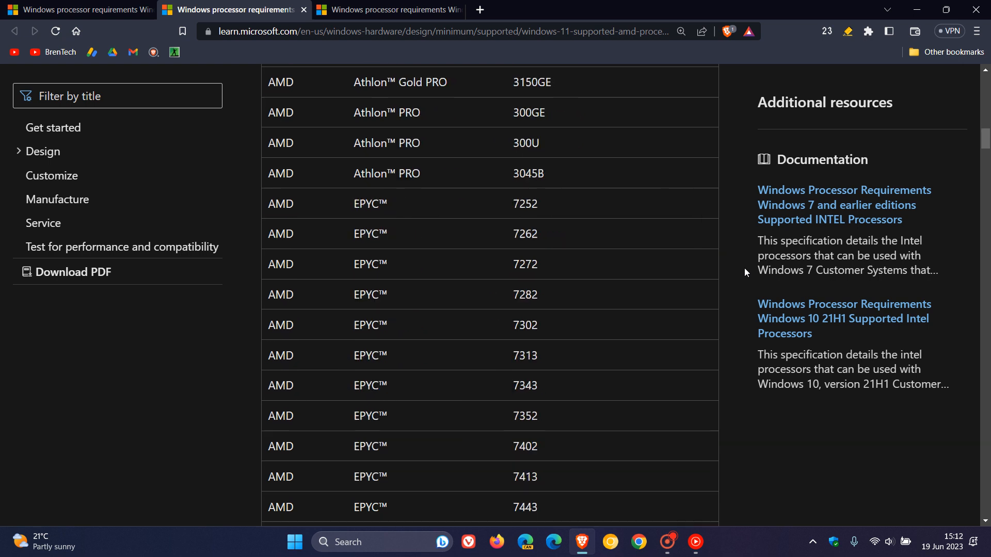
scroll(down, 3)
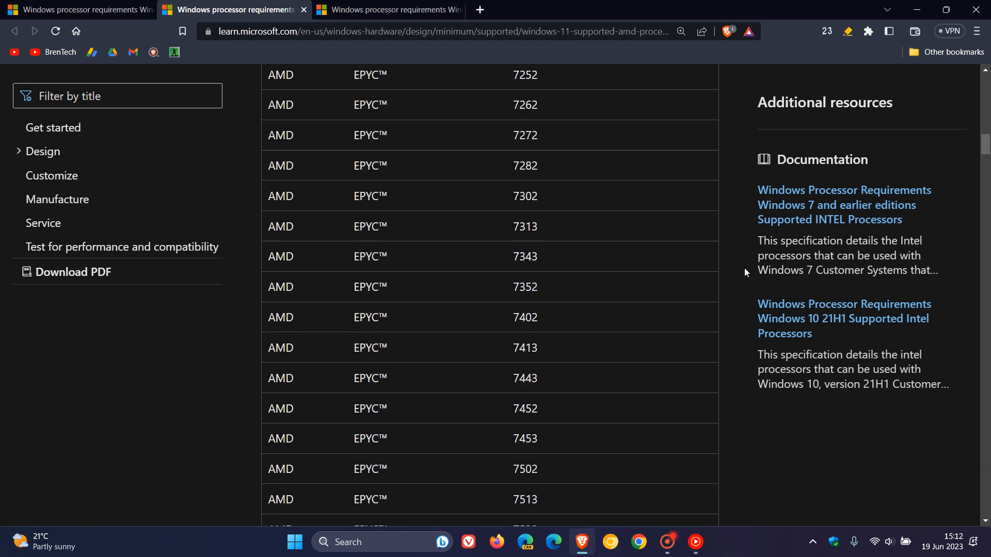
scroll(down, 3)
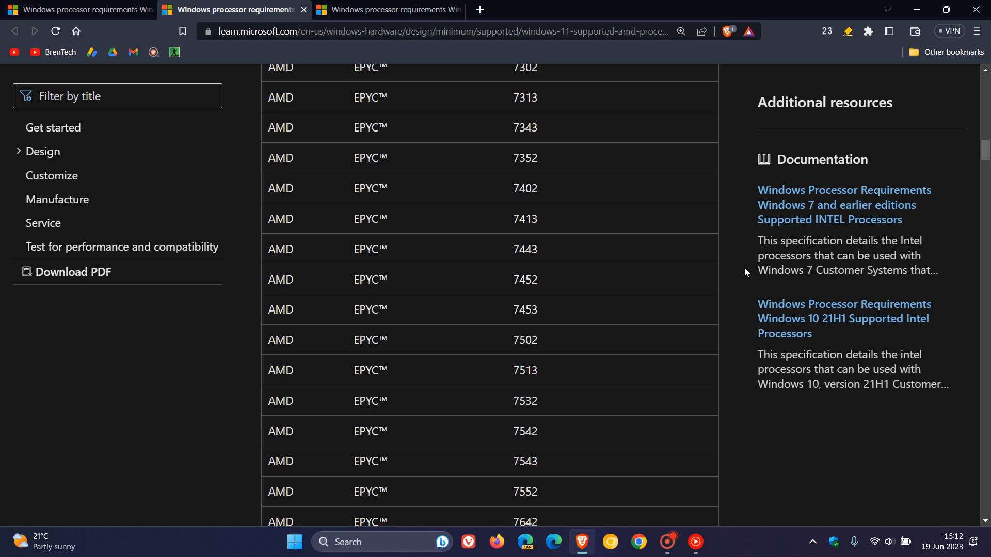
scroll(down, 3)
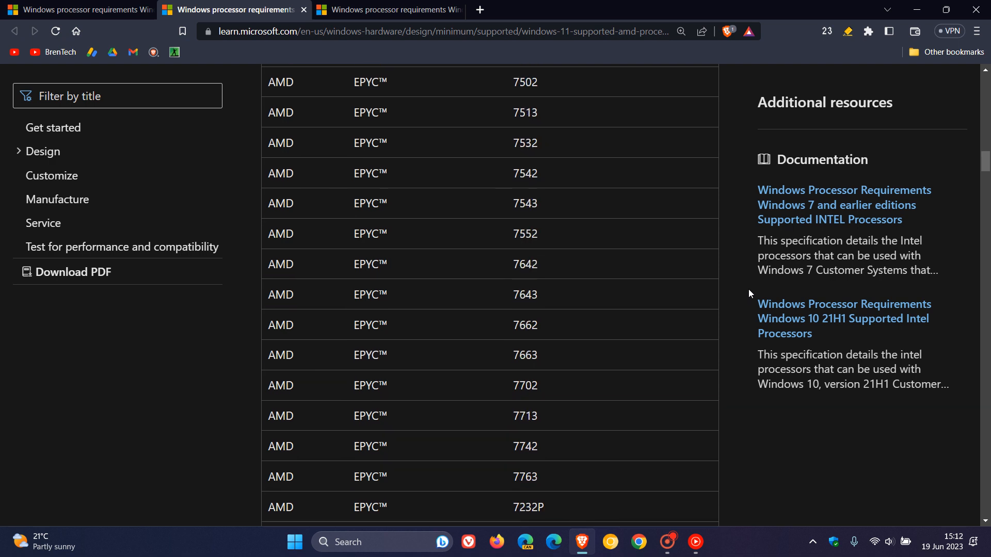
scroll(down, 3)
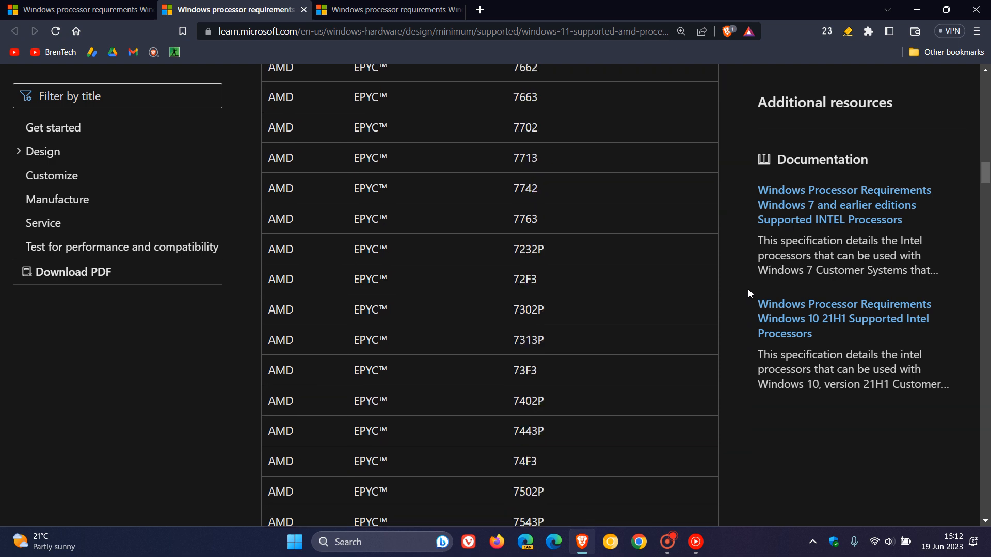
scroll(down, 3)
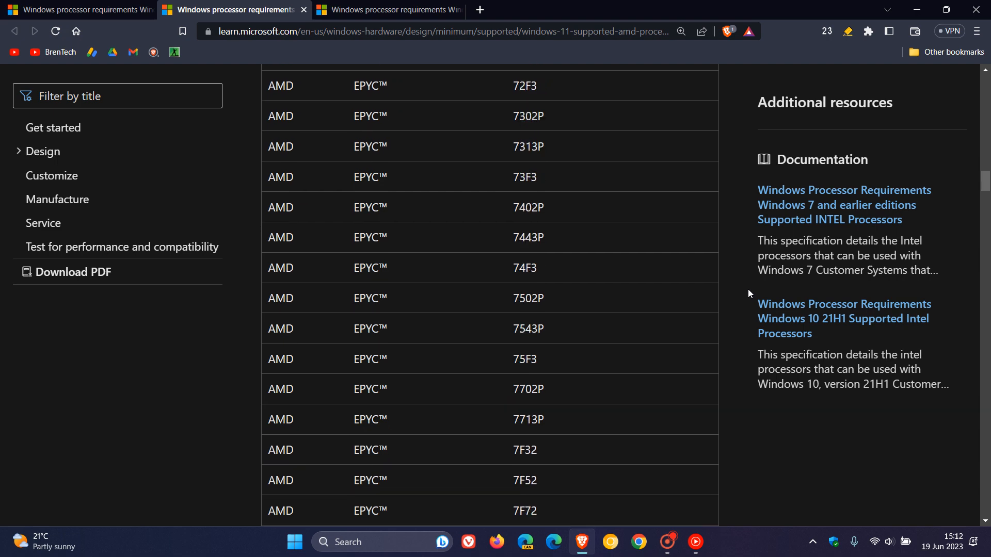
scroll(down, 3)
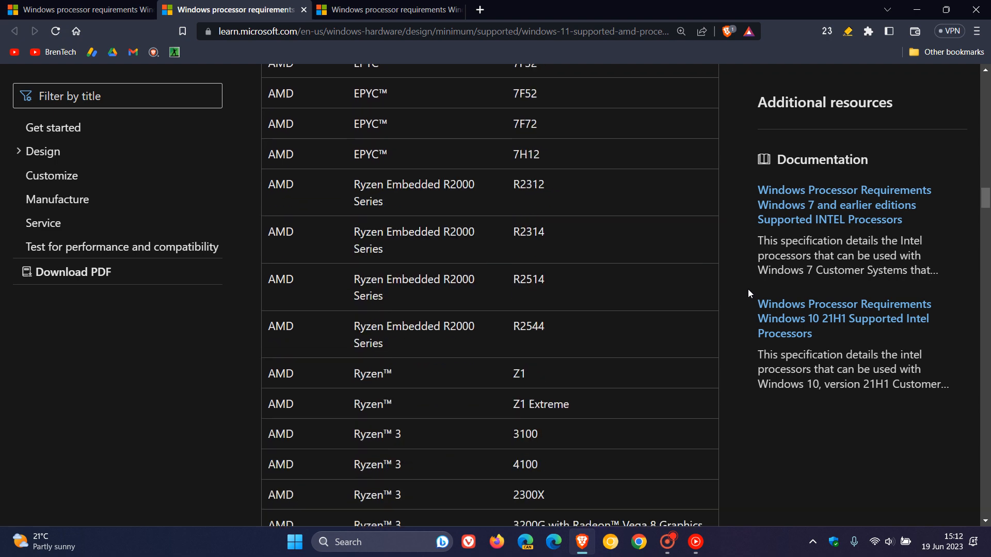
scroll(up, 3)
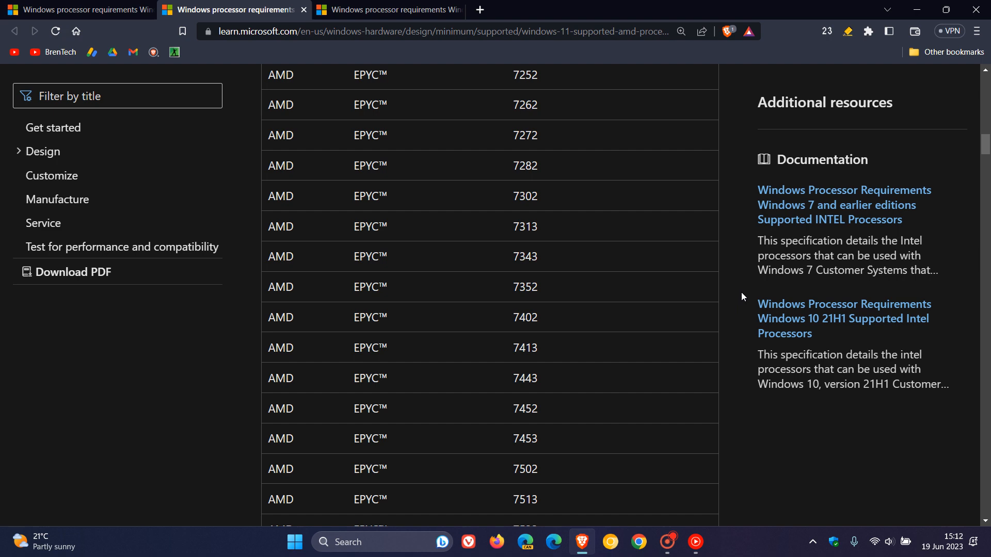
scroll(up, 3)
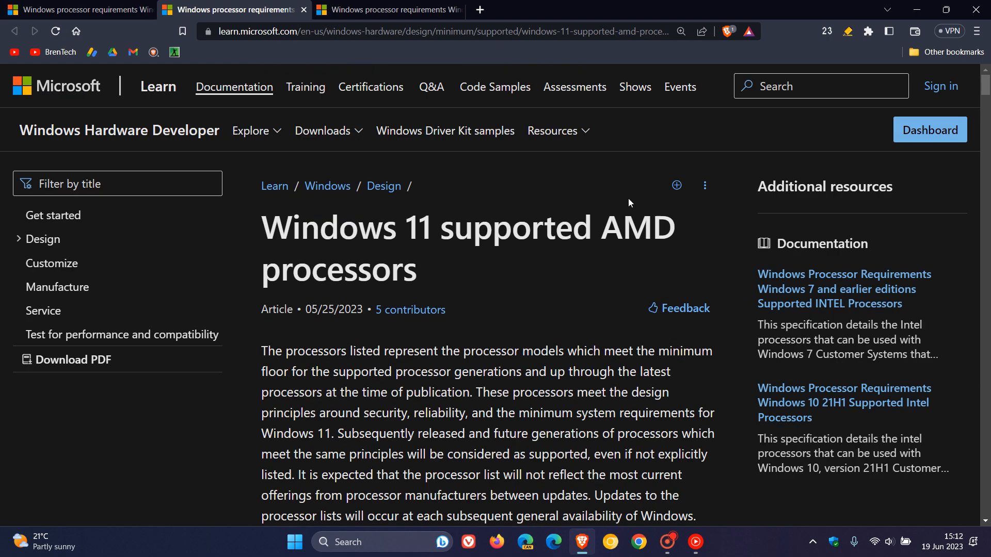
click(387, 9)
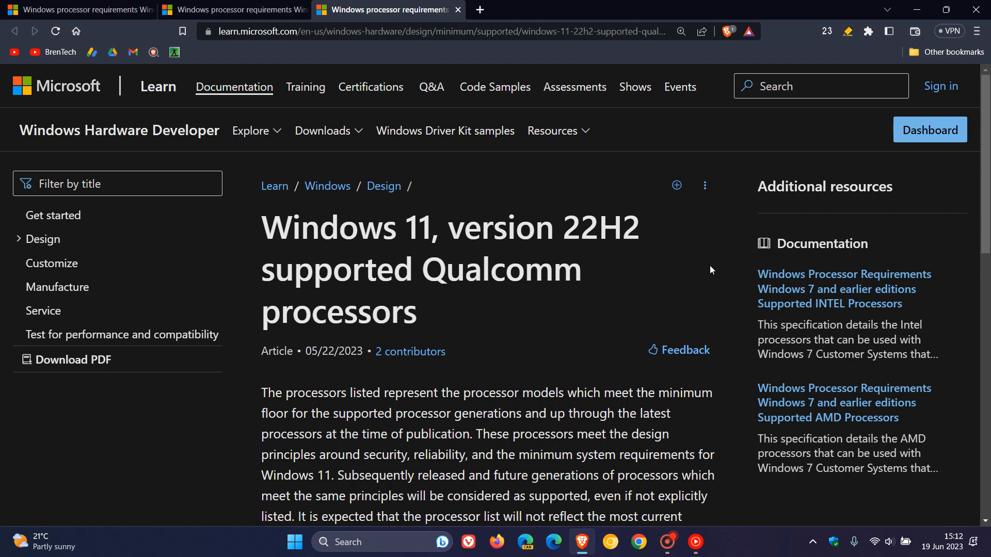
Read the Qualcomm Snapdragon and Microsoft SQ processor list, revisit the AMD page, then close the browser
scroll(down, 3)
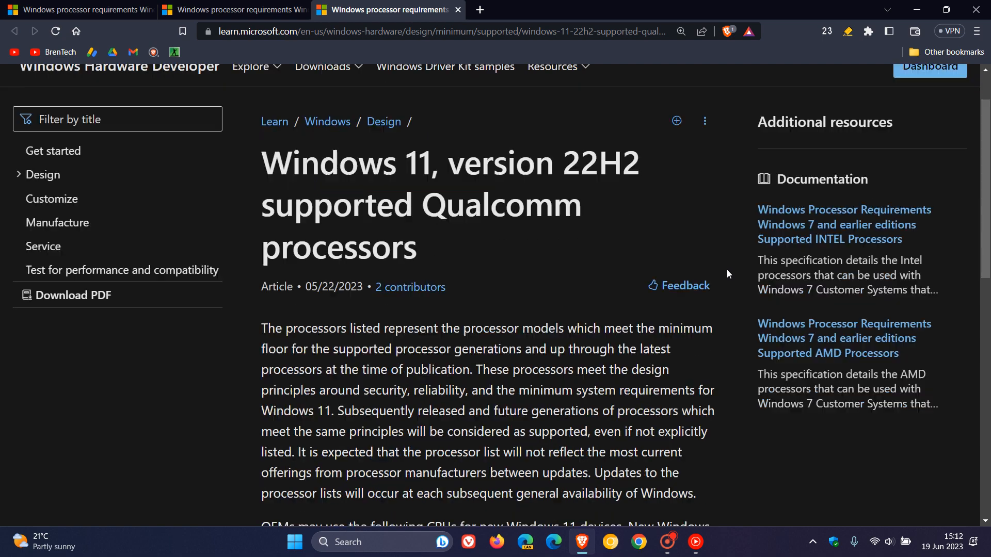
scroll(down, 3)
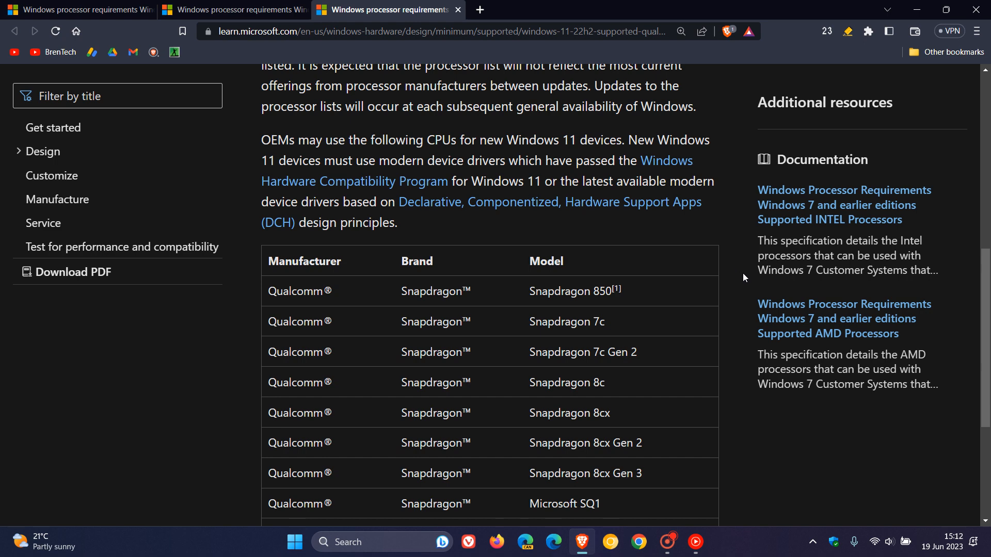
scroll(up, 3)
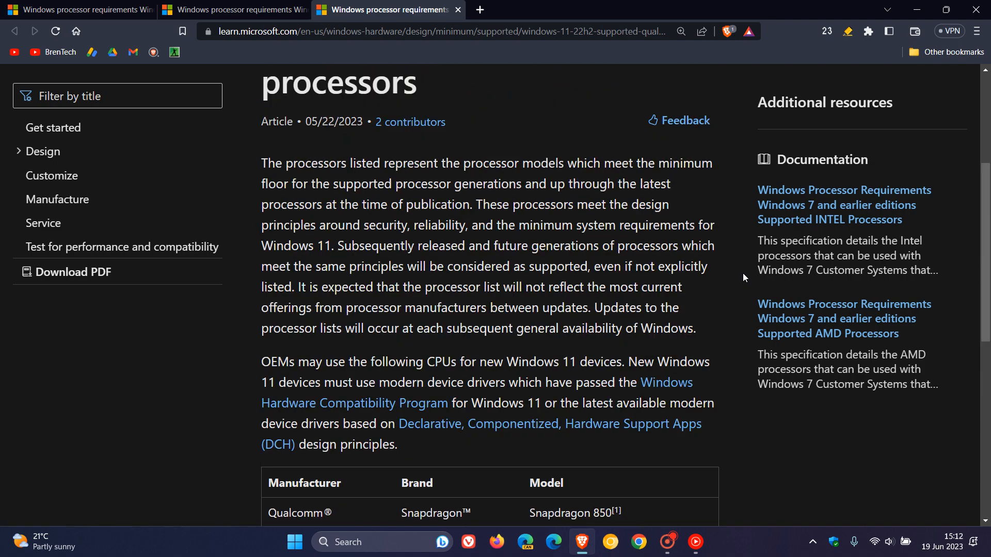
scroll(up, 3)
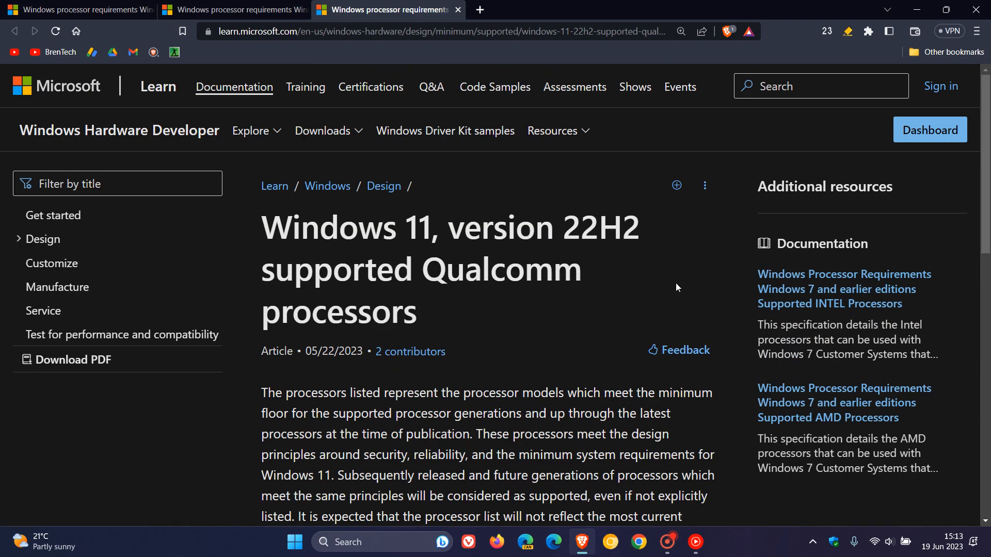
scroll(down, 3)
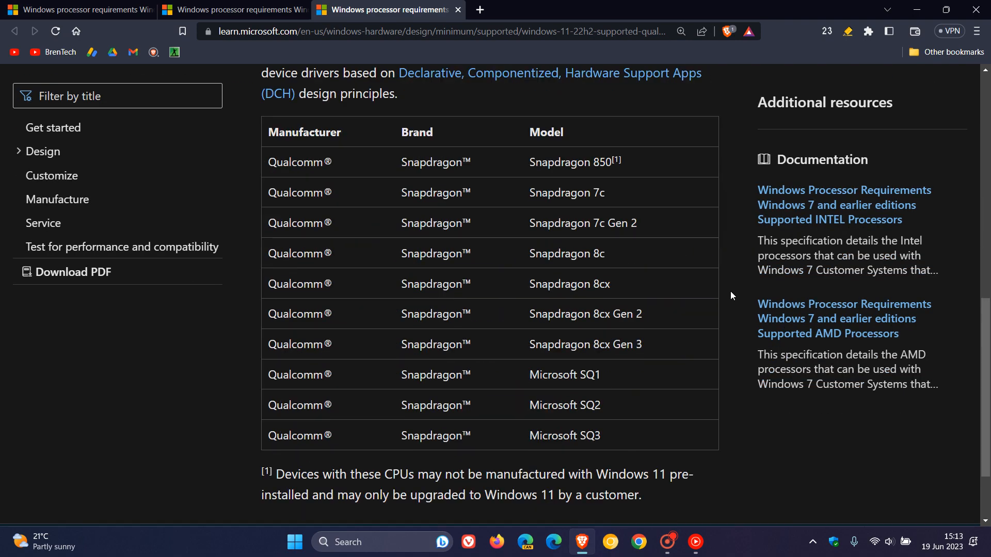
click(234, 9)
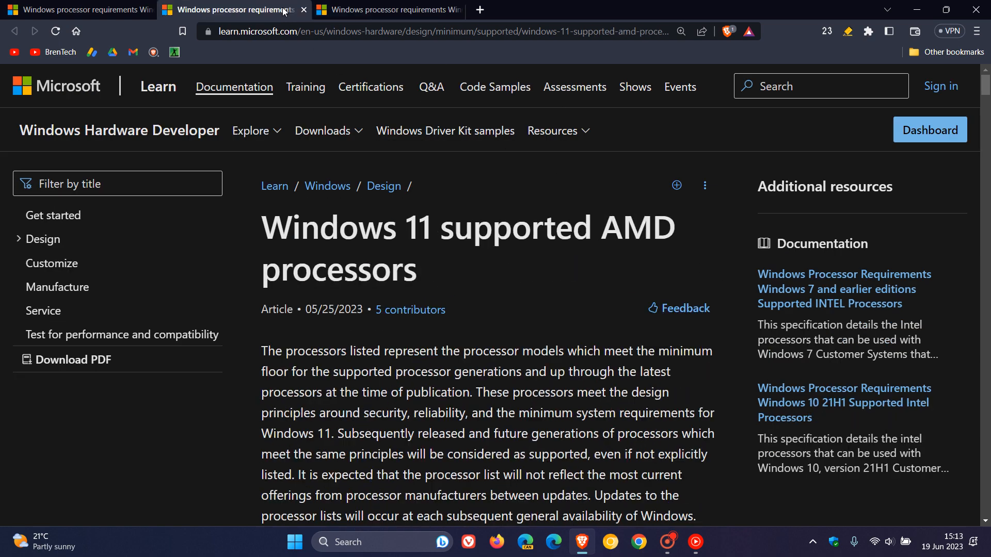
click(75, 9)
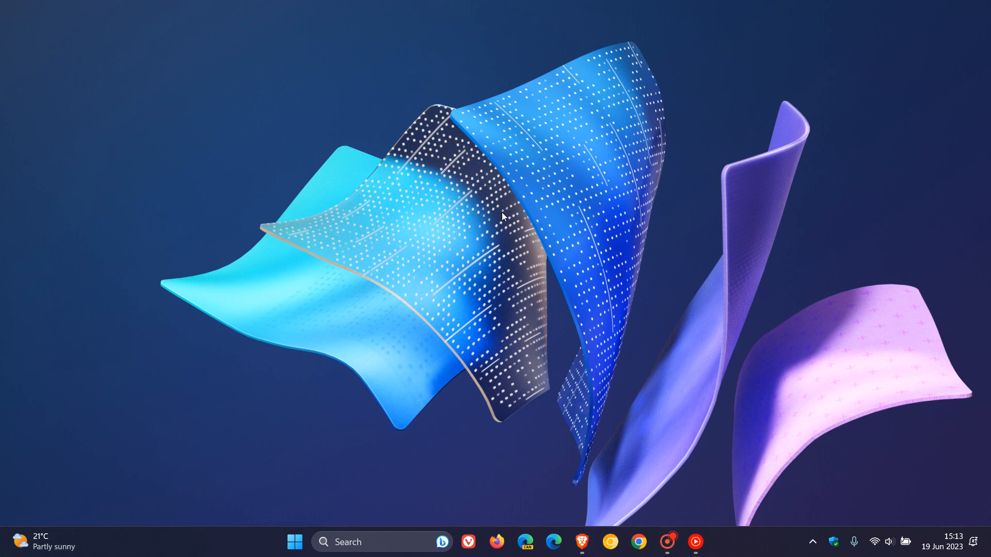
mouse_move(622, 211)
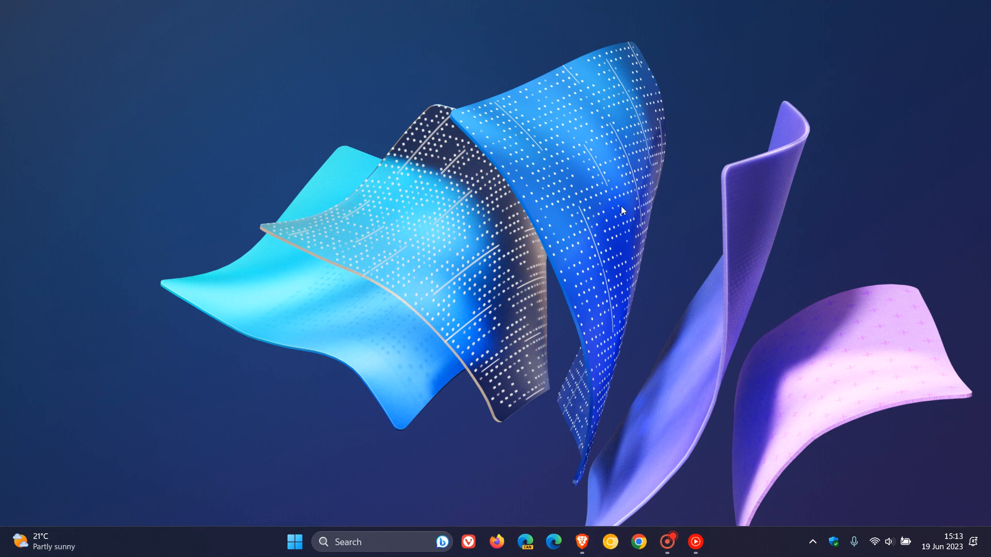
mouse_move(628, 123)
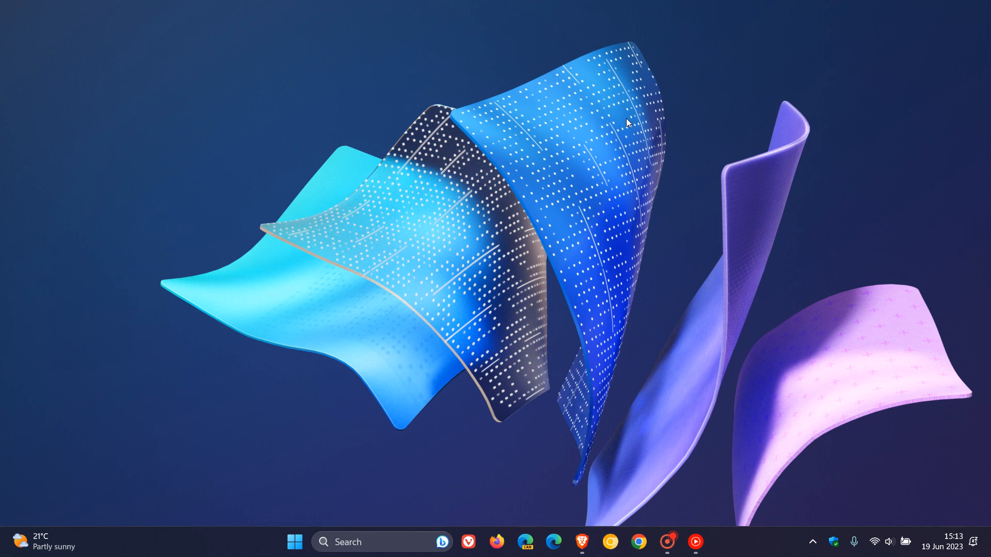
mouse_move(601, 85)
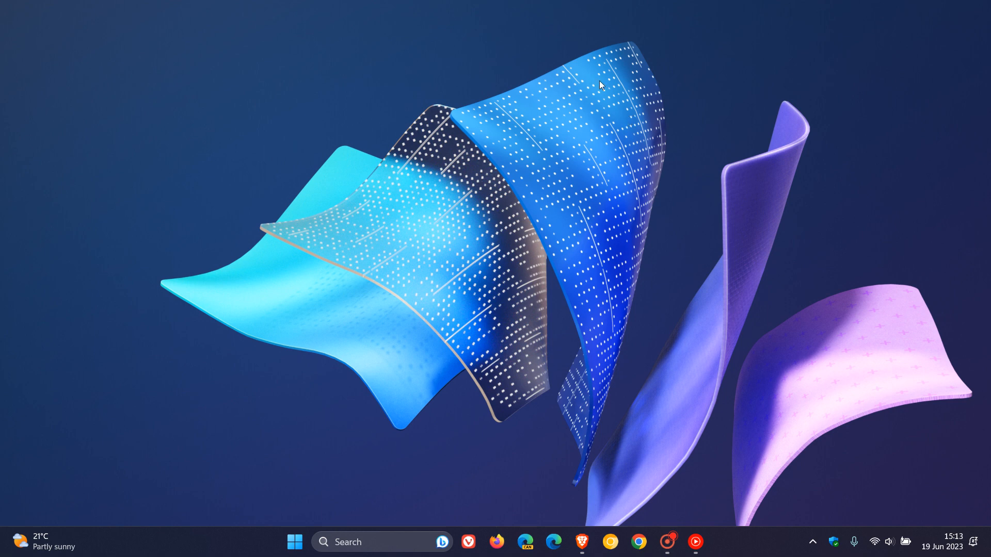
mouse_move(534, 63)
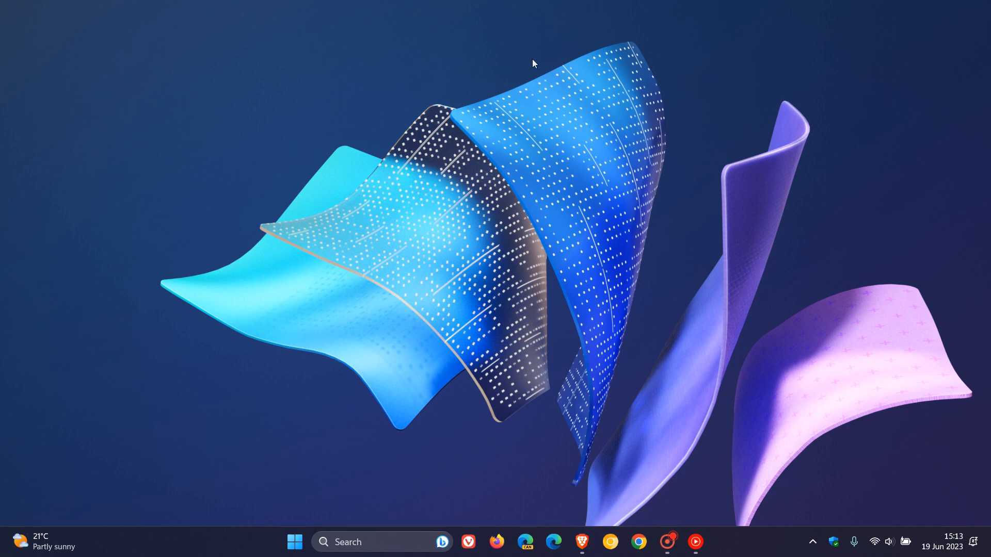